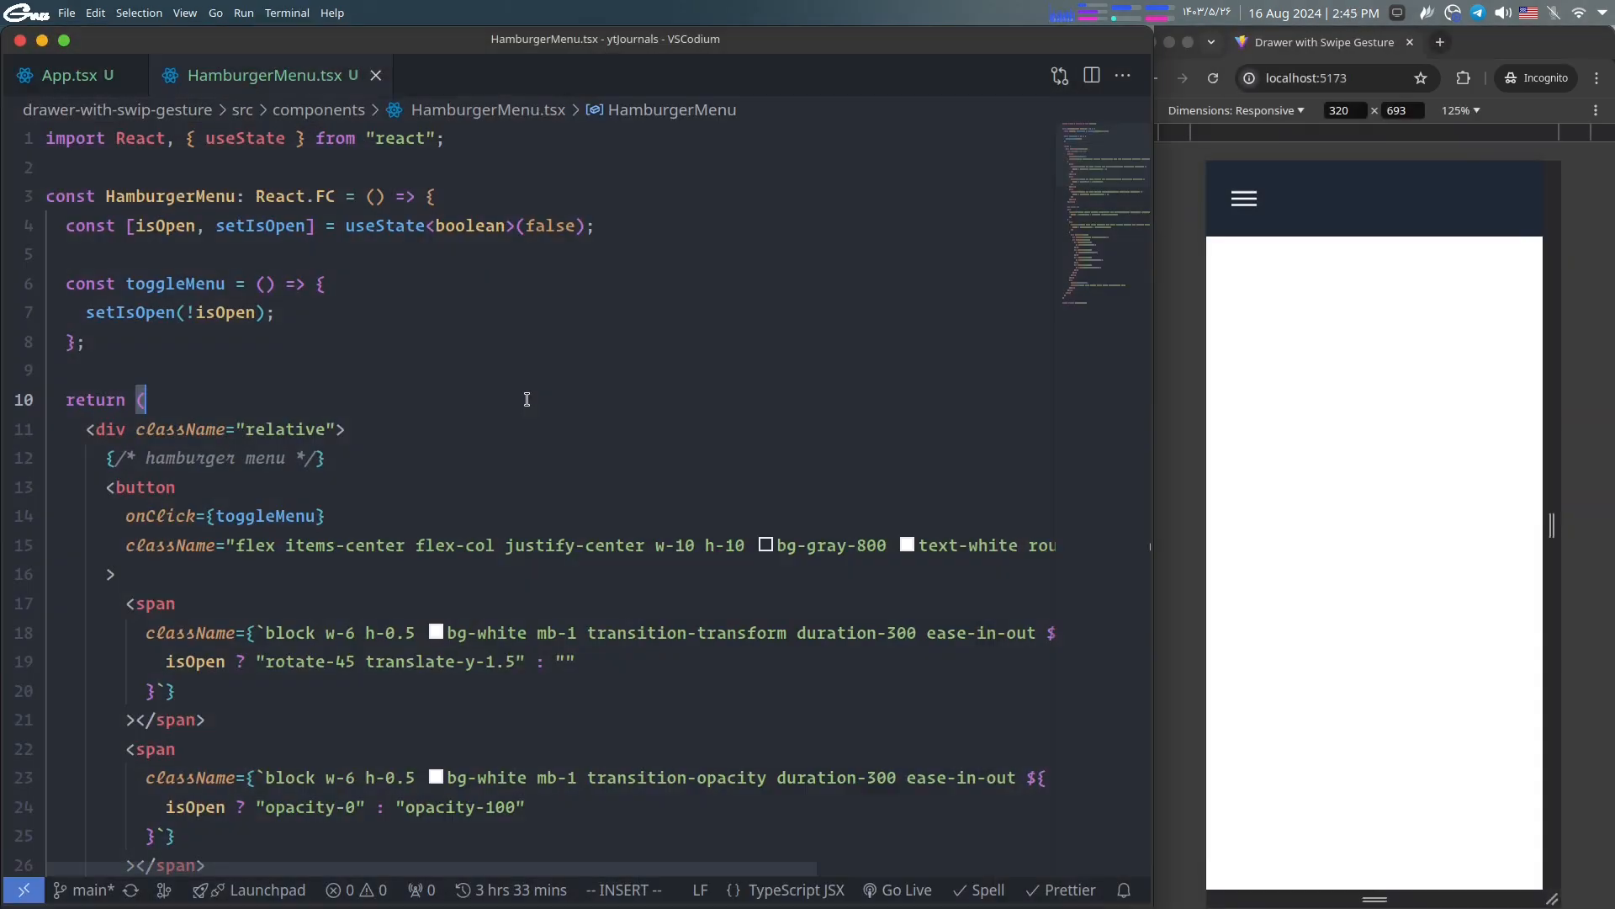
# Switch to the App.tsx tab to see HamburgerMenu rendered inside the header.
pyautogui.click(65, 75)
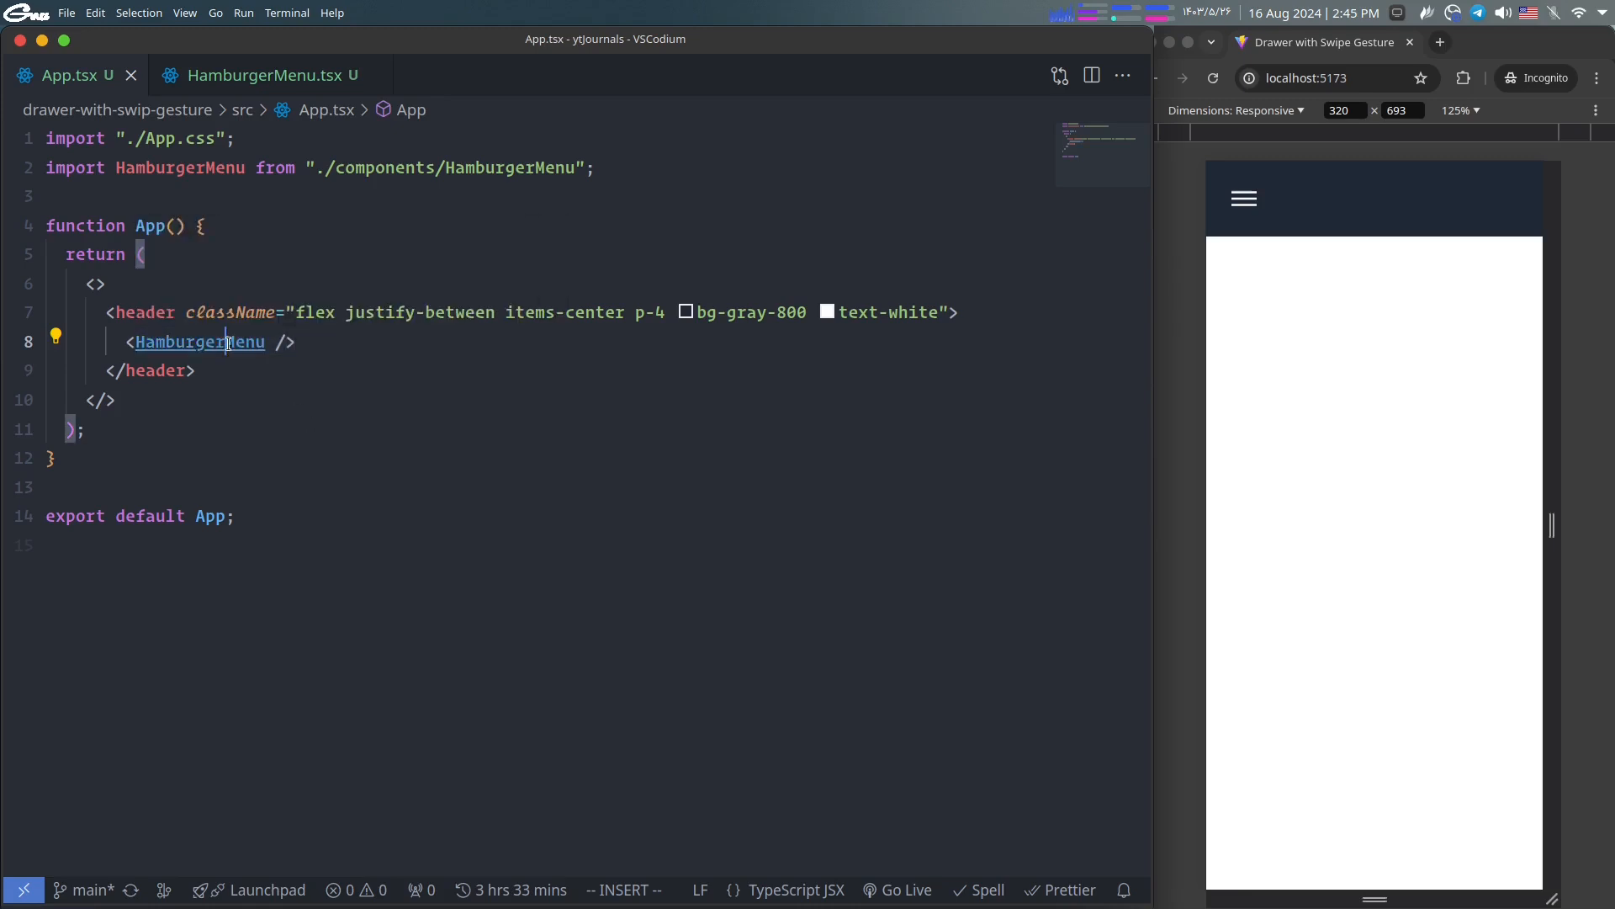
# Trace HamburgerMenu from App.tsx to its definition and open HamburgerMenu.tsx.
pyautogui.click(198, 341)
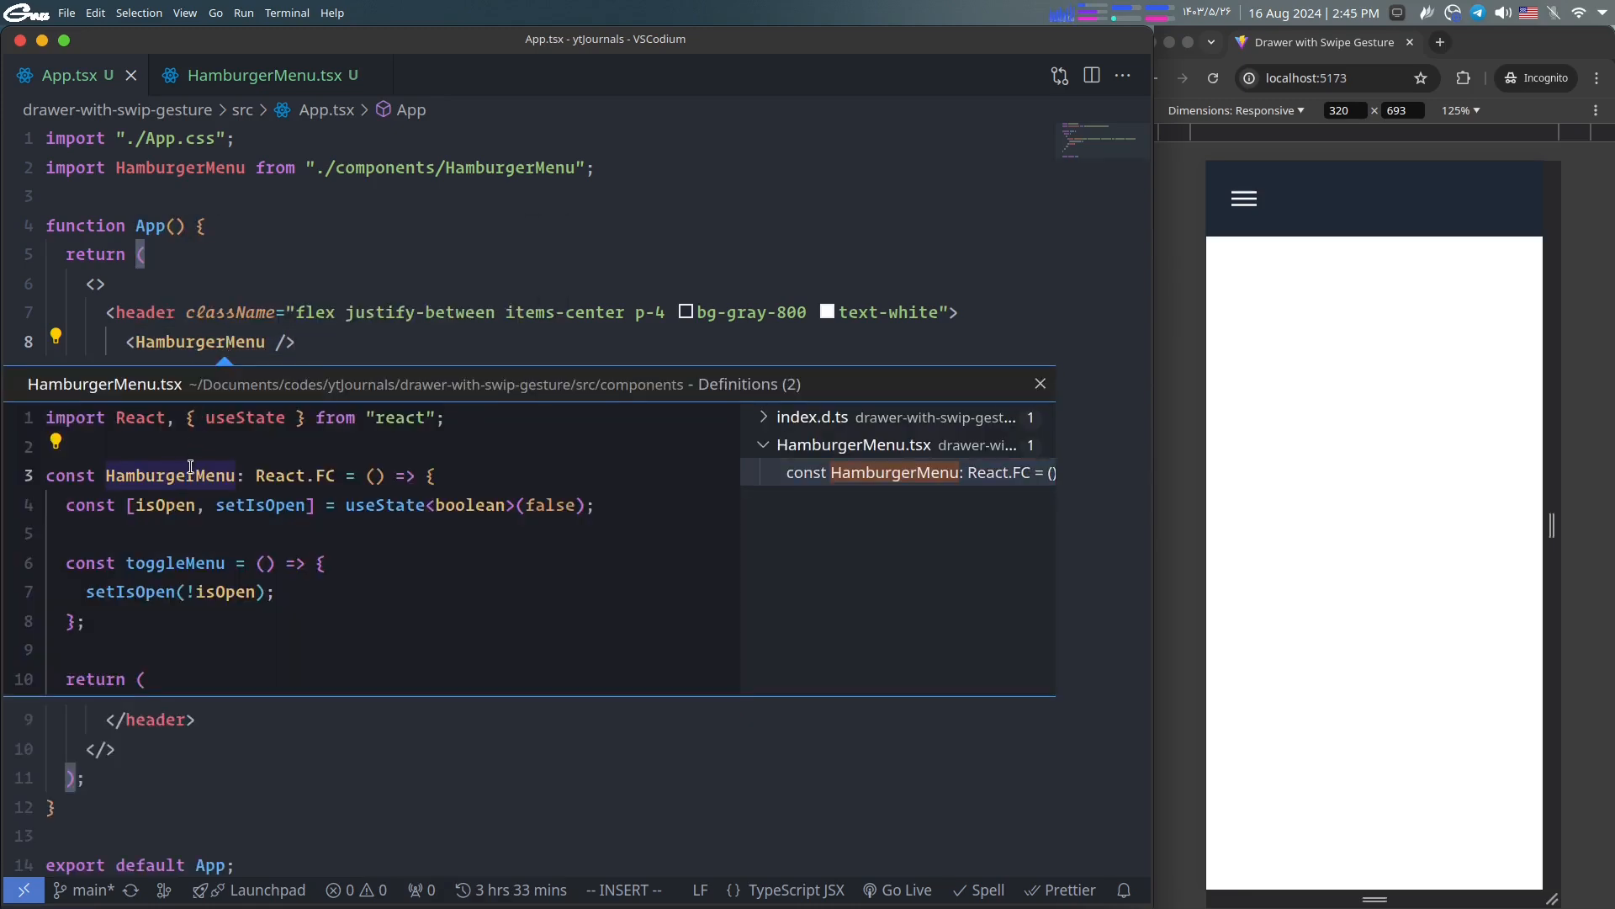
pyautogui.doubleClick(168, 475)
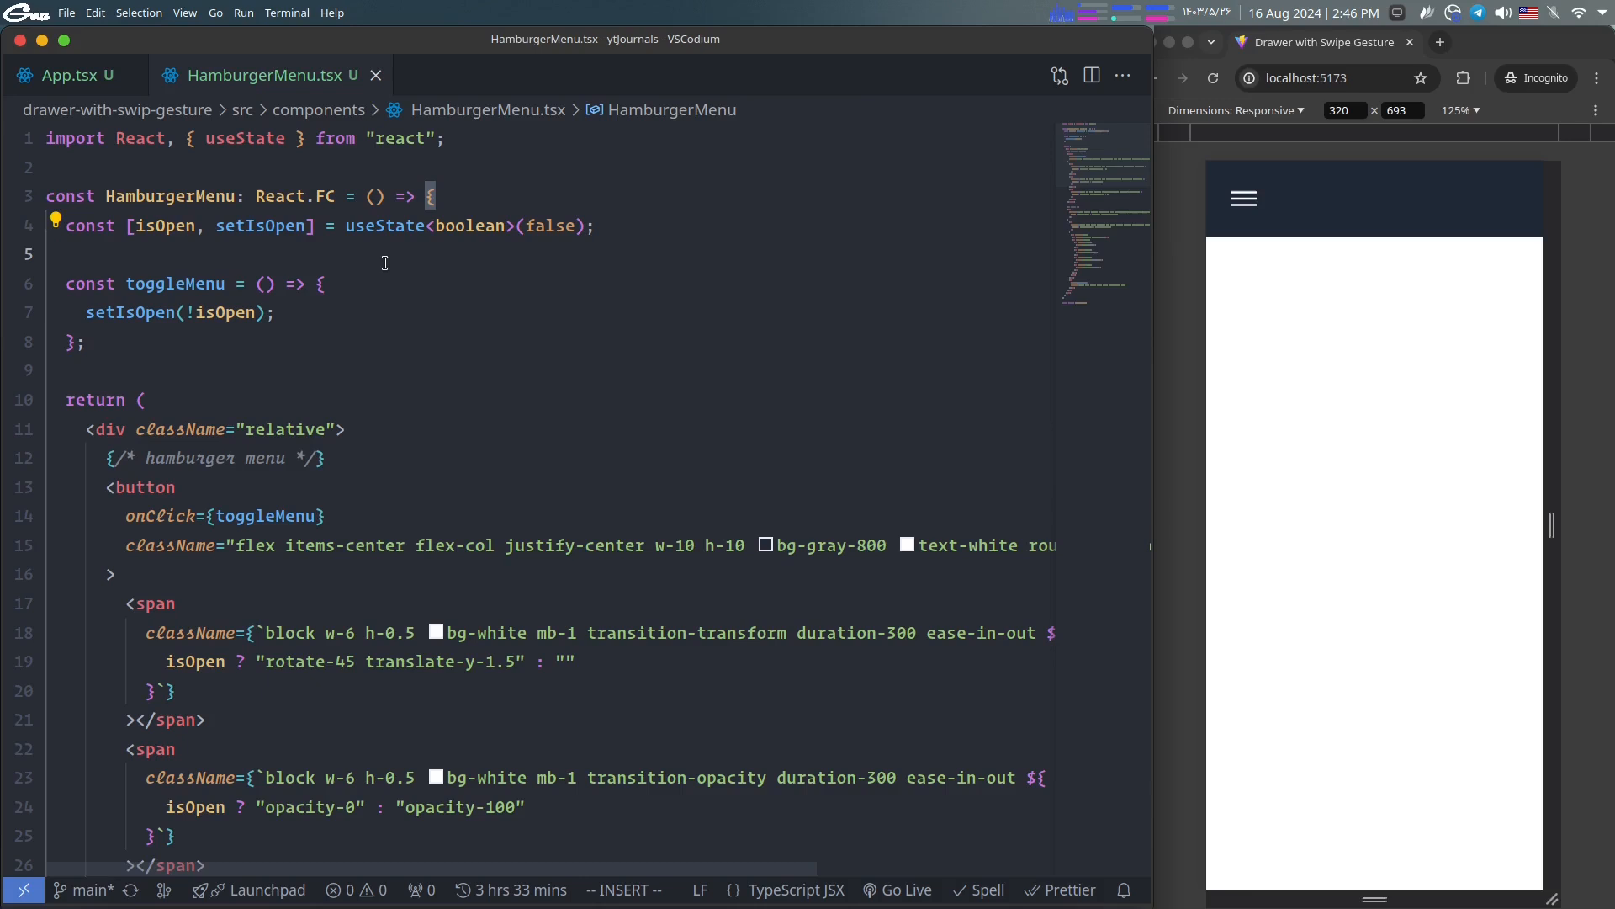
pyautogui.moveTo(1078, 175)
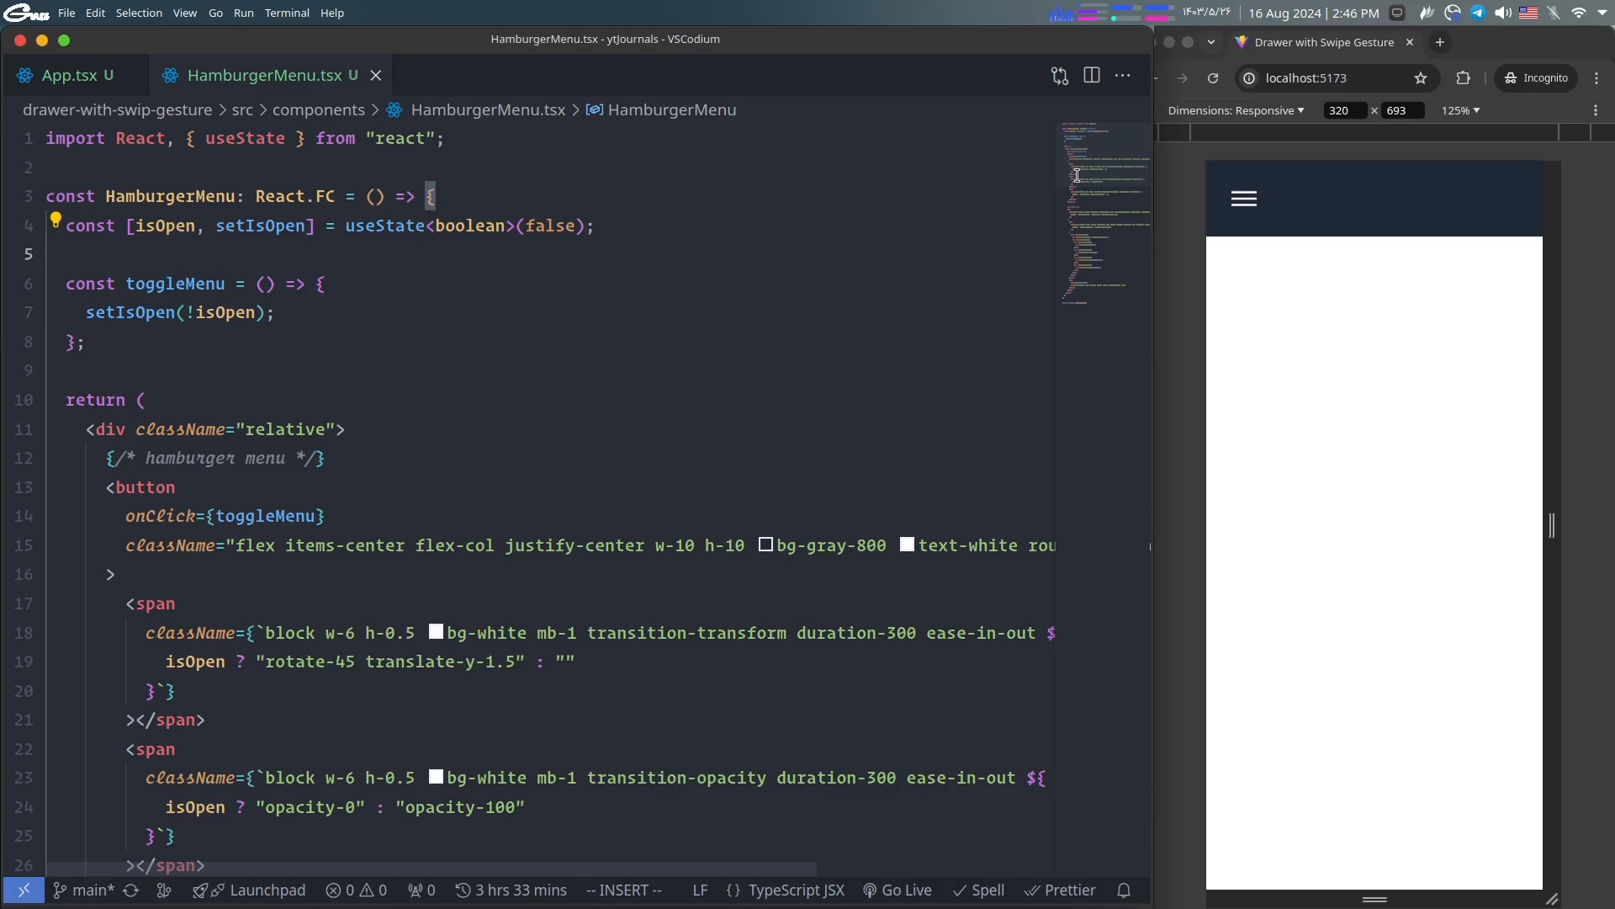
# Focus the mobile browser preview showing the hamburger menu header.
pyautogui.click(1243, 198)
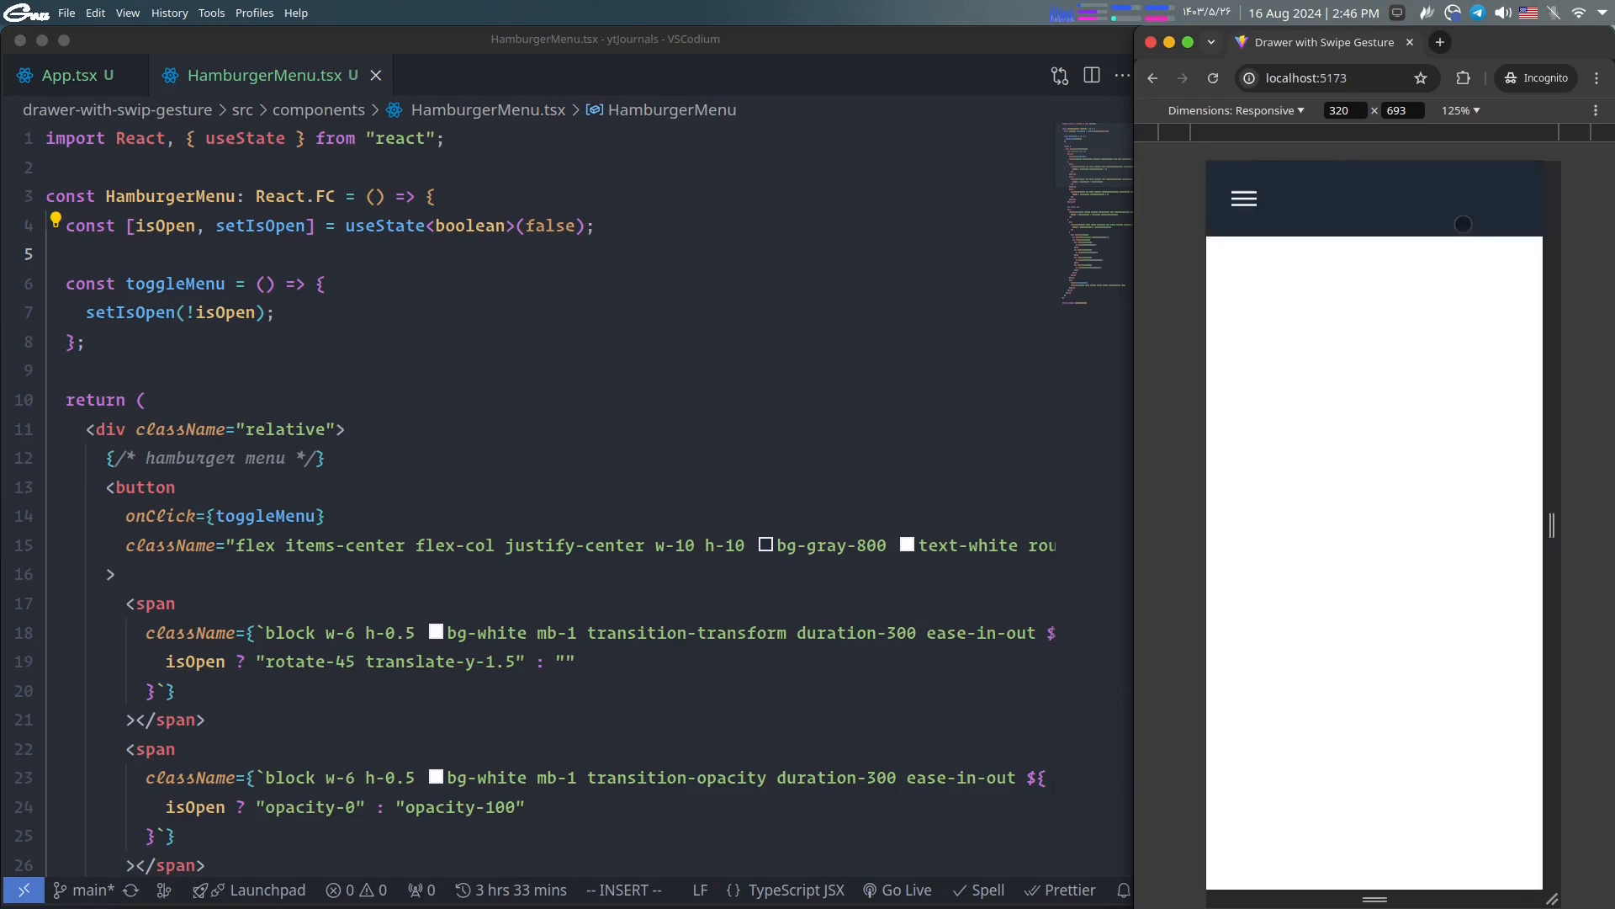
pyautogui.moveTo(1396, 391)
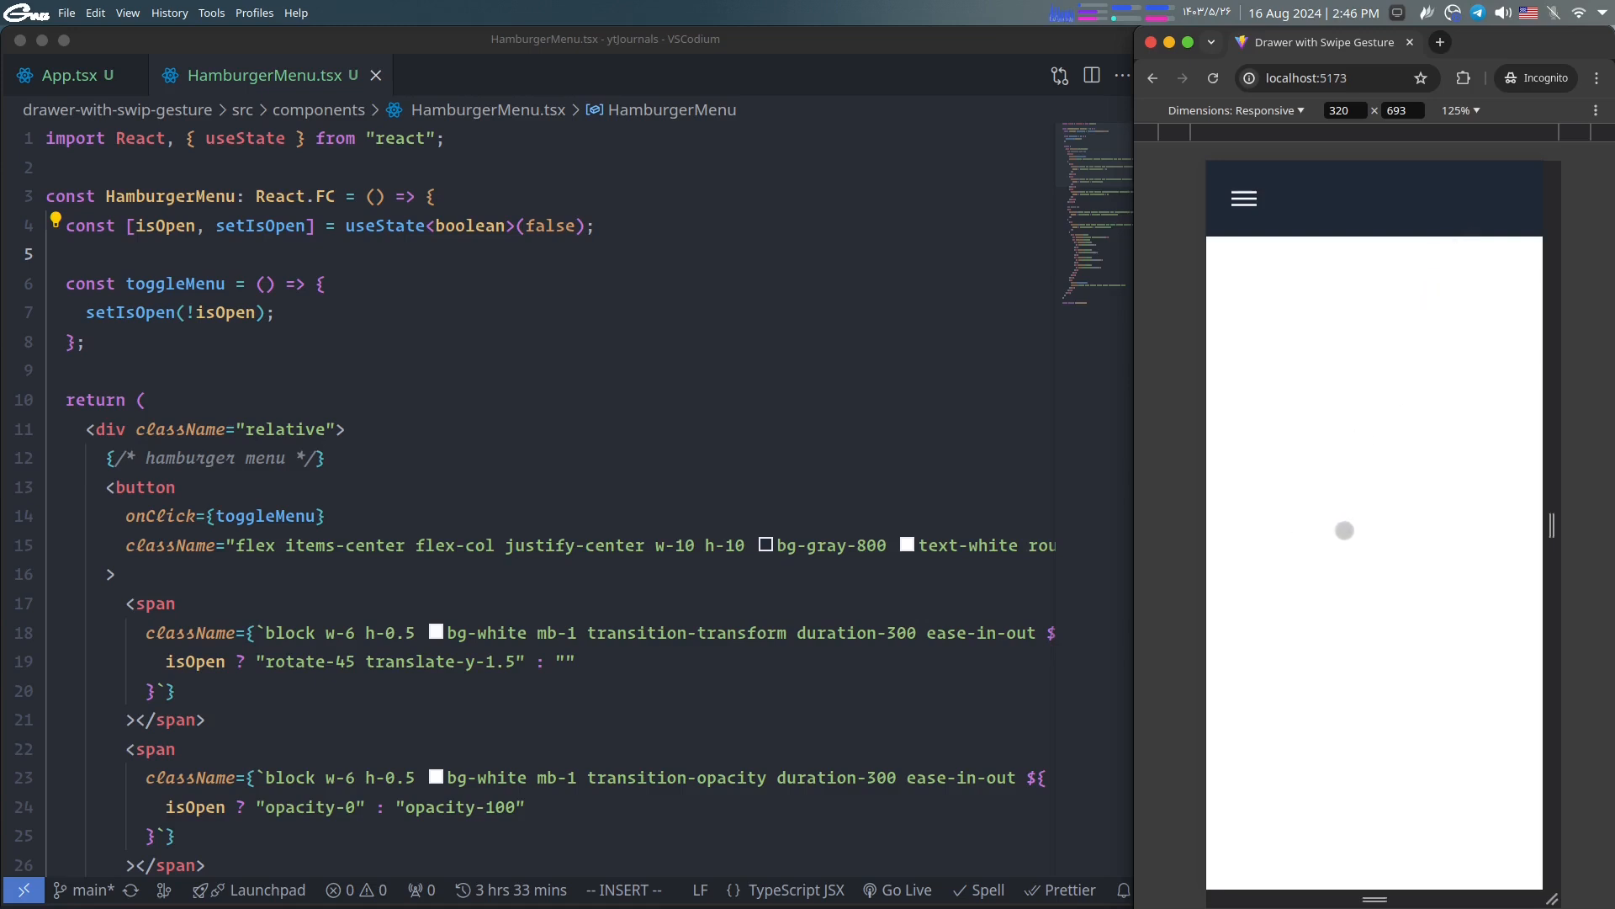
pyautogui.moveTo(1279, 536)
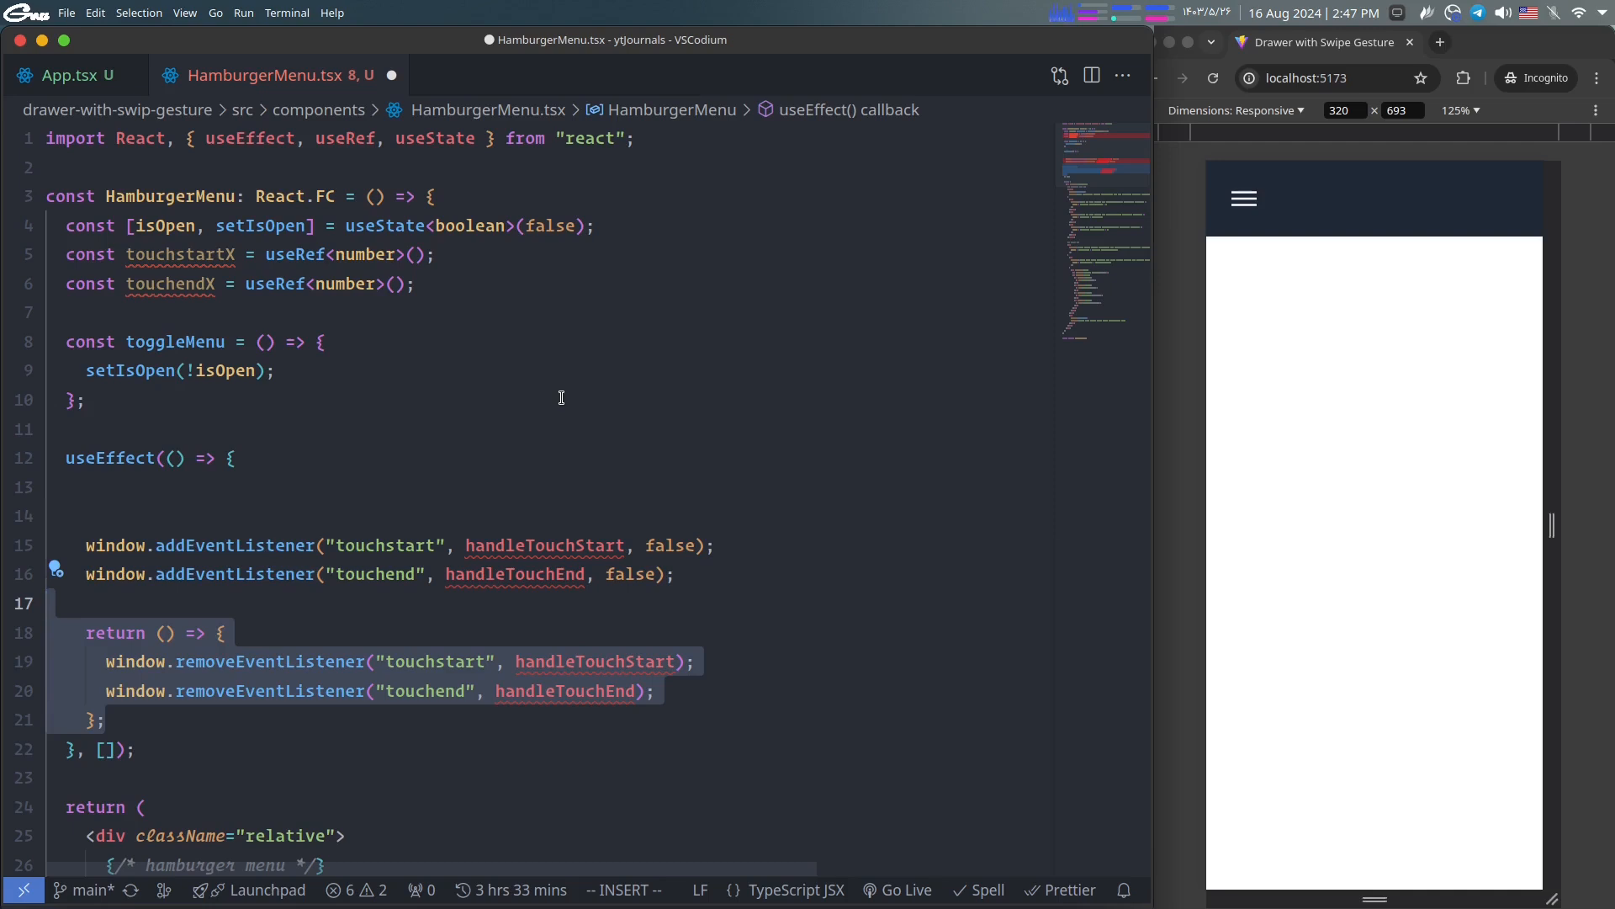
# Place the cursor below toggleMenu where the handleGesture function will go.
pyautogui.click(60, 602)
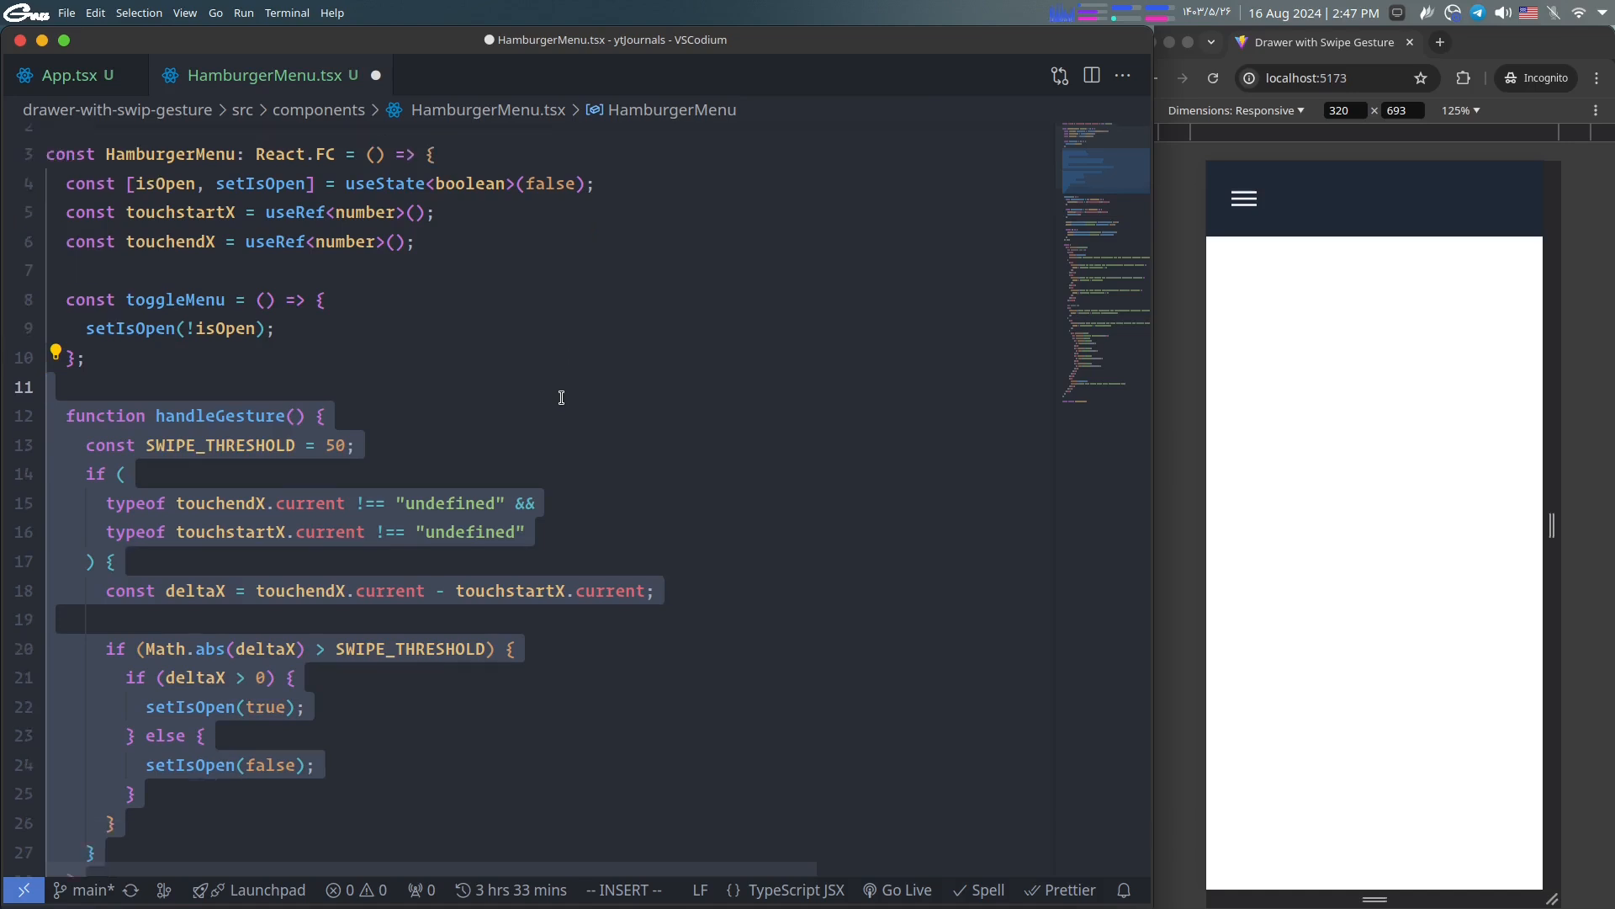
# Scroll through the finished swipe gesture code in HamburgerMenu.tsx.
pyautogui.scroll(-3)
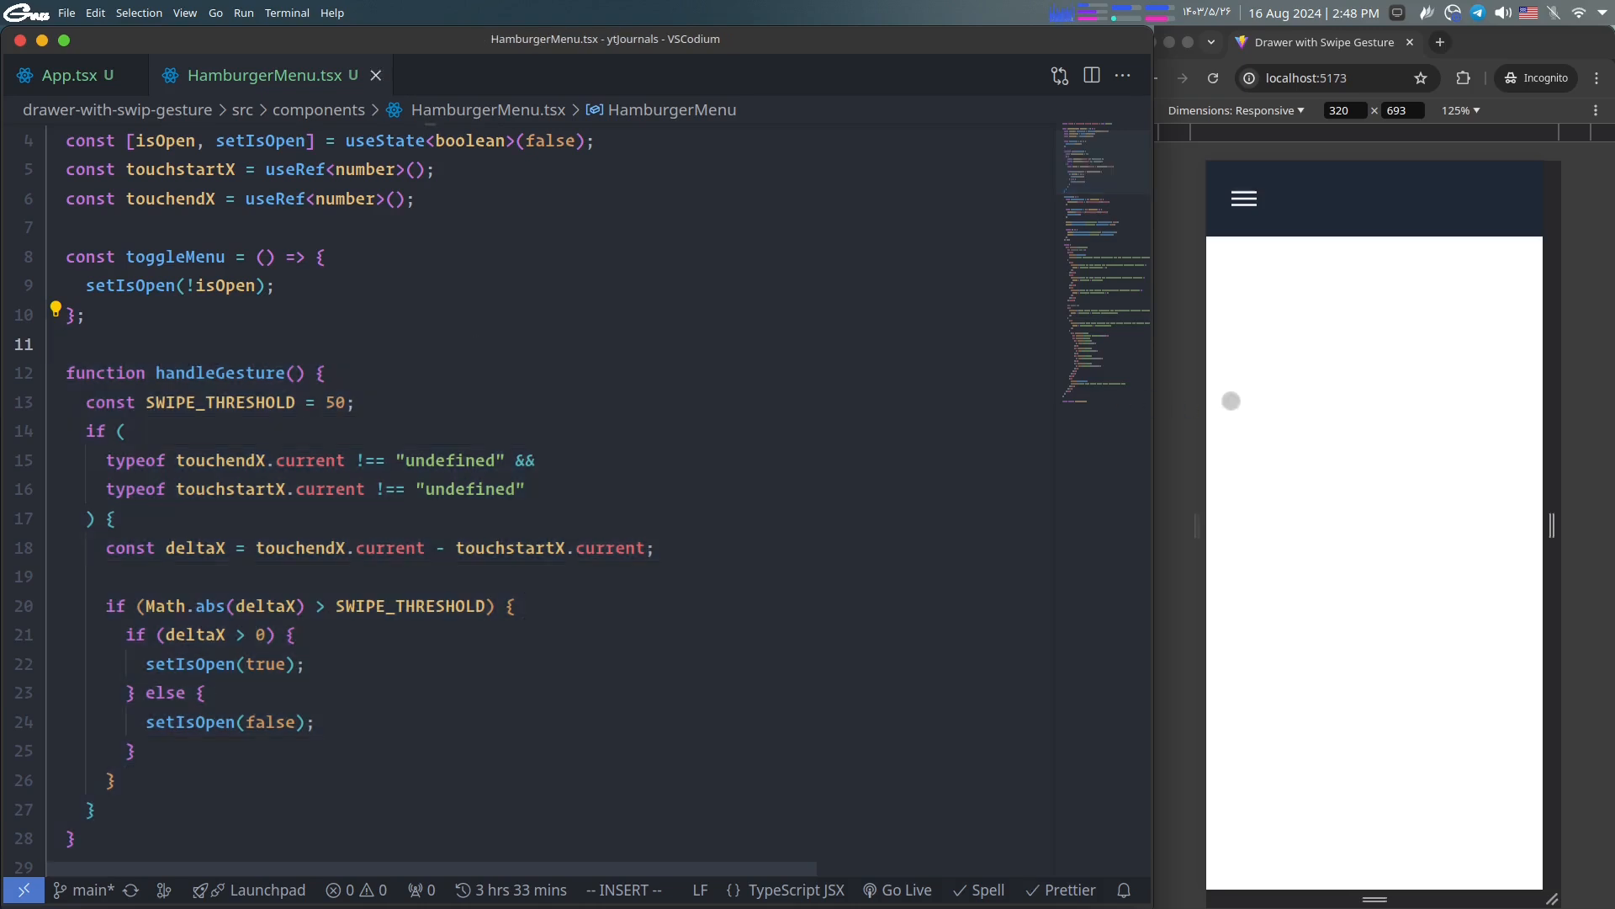
# Swipe across the Chromium mobile page to reveal the Home, About, Services, Contact drawer.
pyautogui.click(1244, 198)
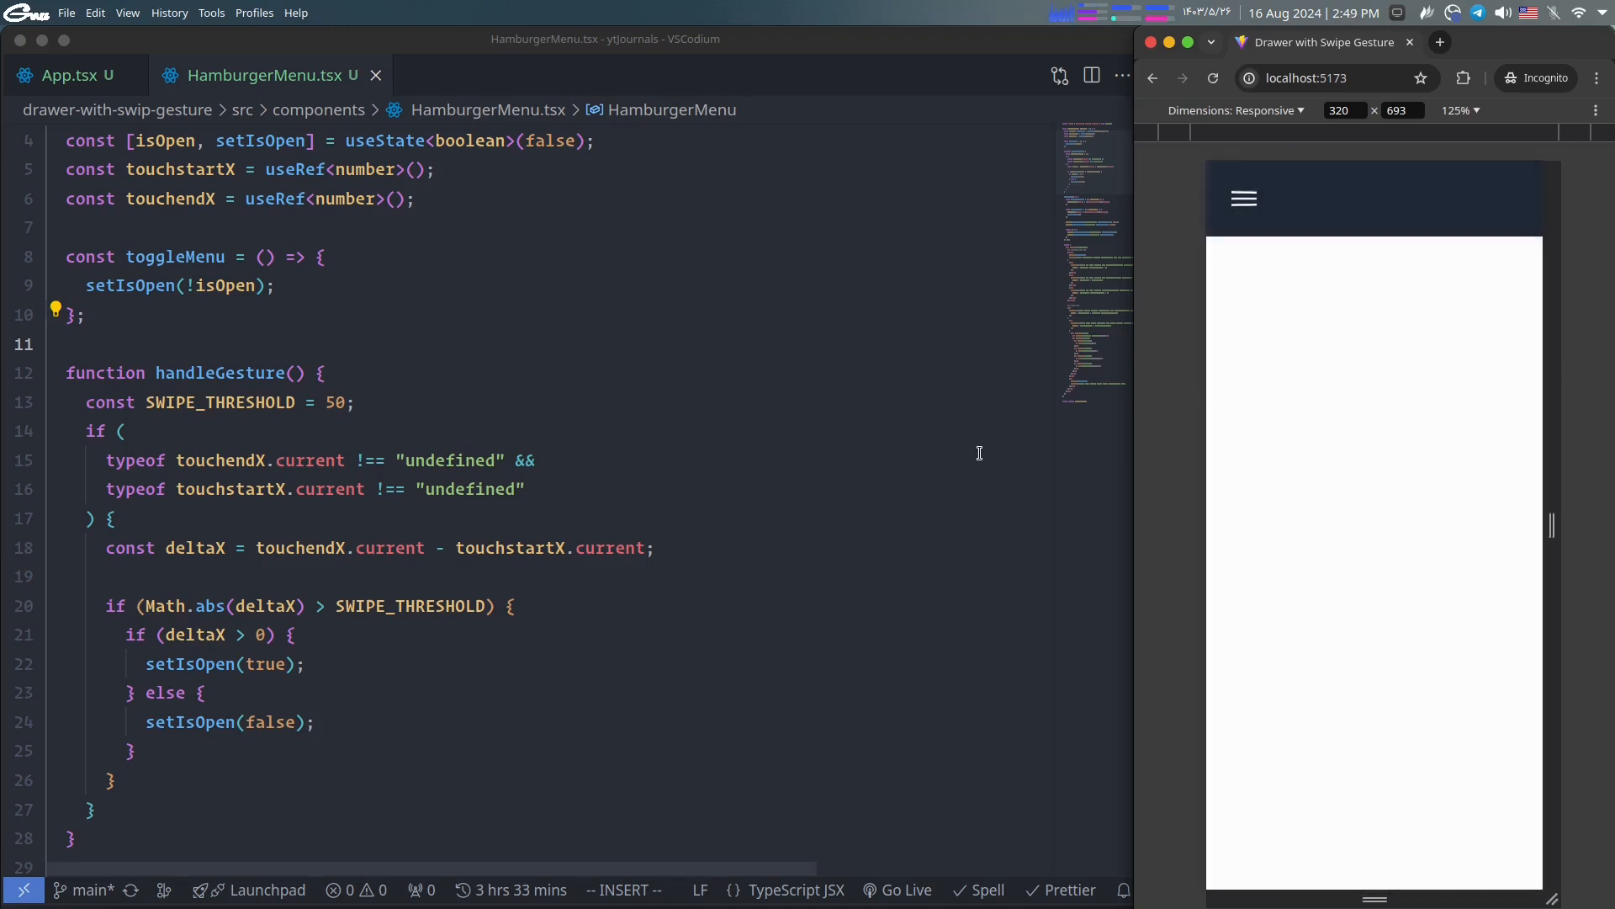
pyautogui.click(1243, 197)
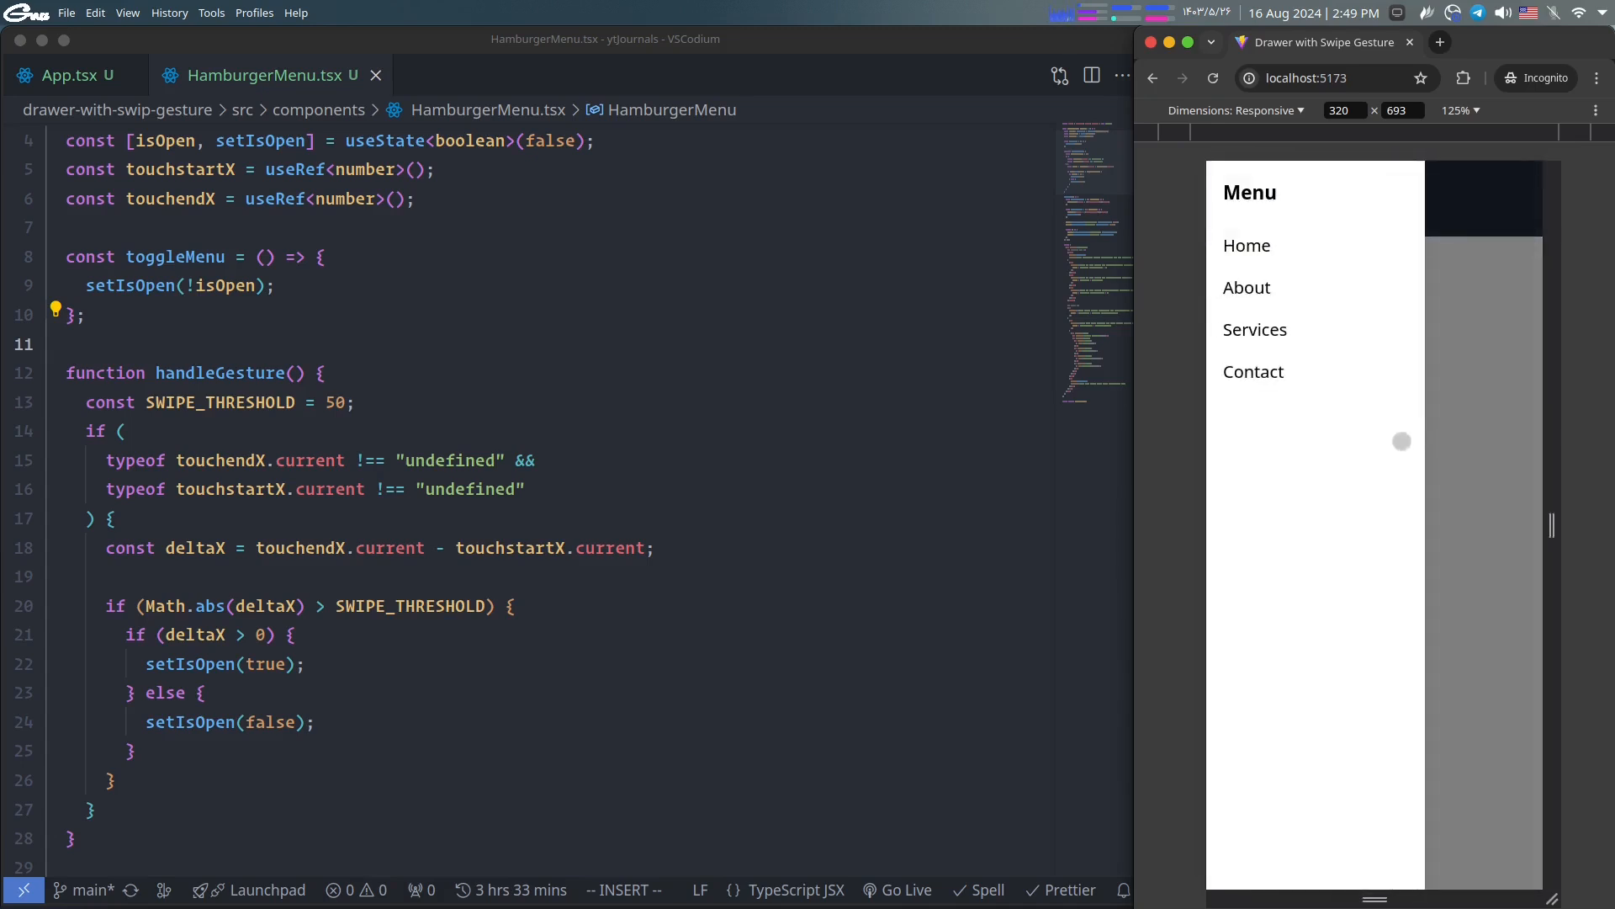
pyautogui.moveTo(1329, 453)
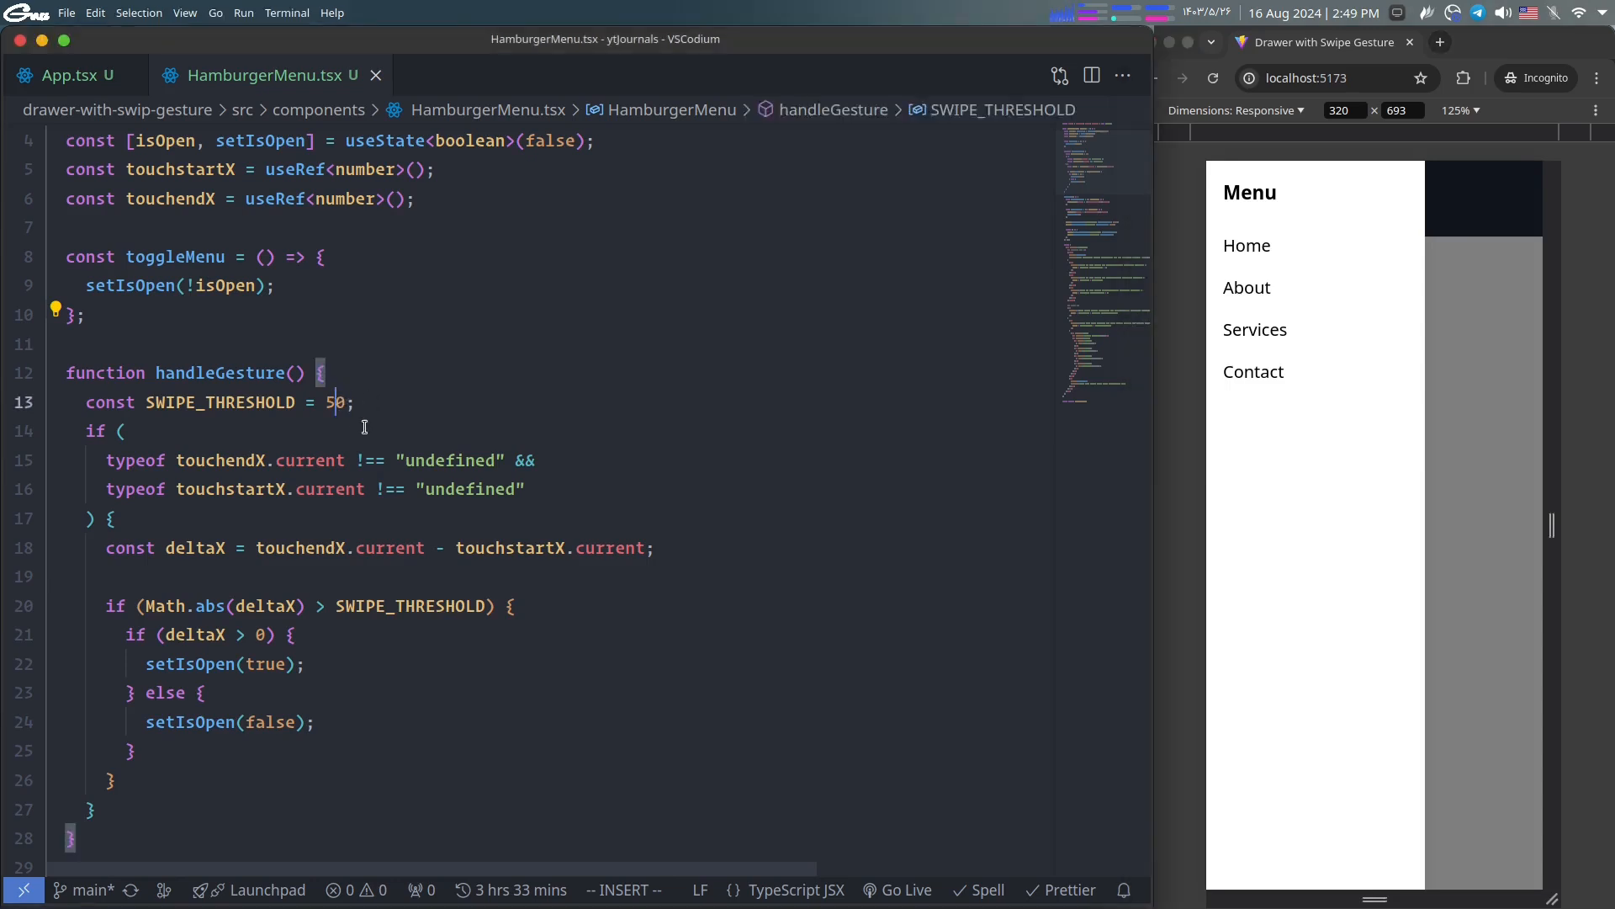
# Try SWIPE_THRESHOLD values 5 and 0, restore it to 50, and return to the browser.
pyautogui.press('Backspace')
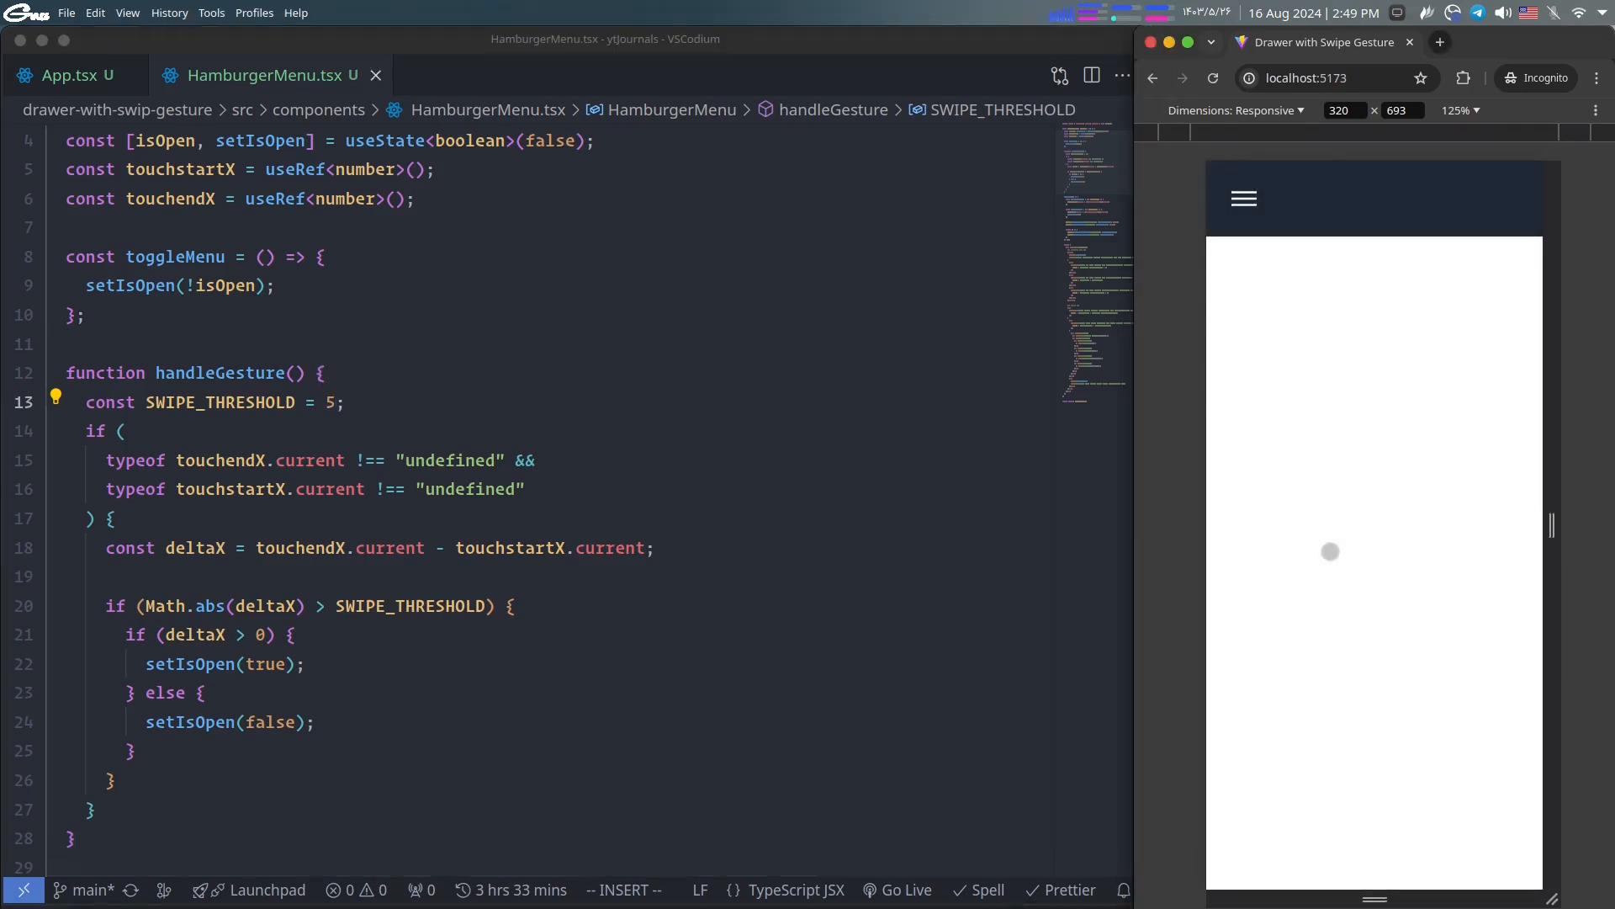
pyautogui.click(1242, 198)
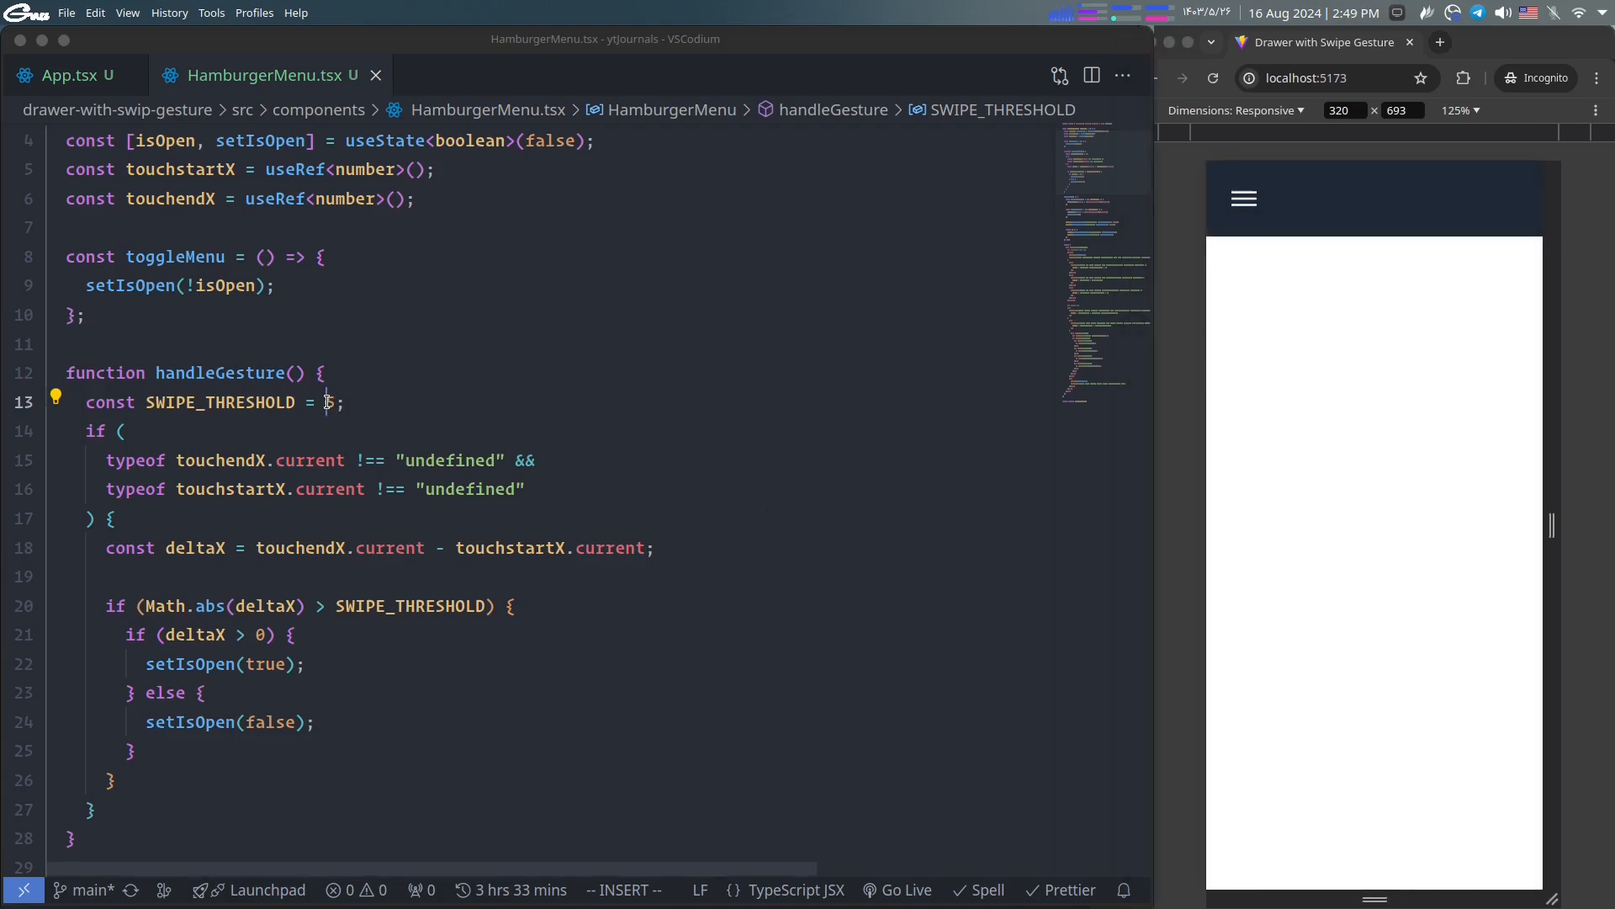
pyautogui.write('0')
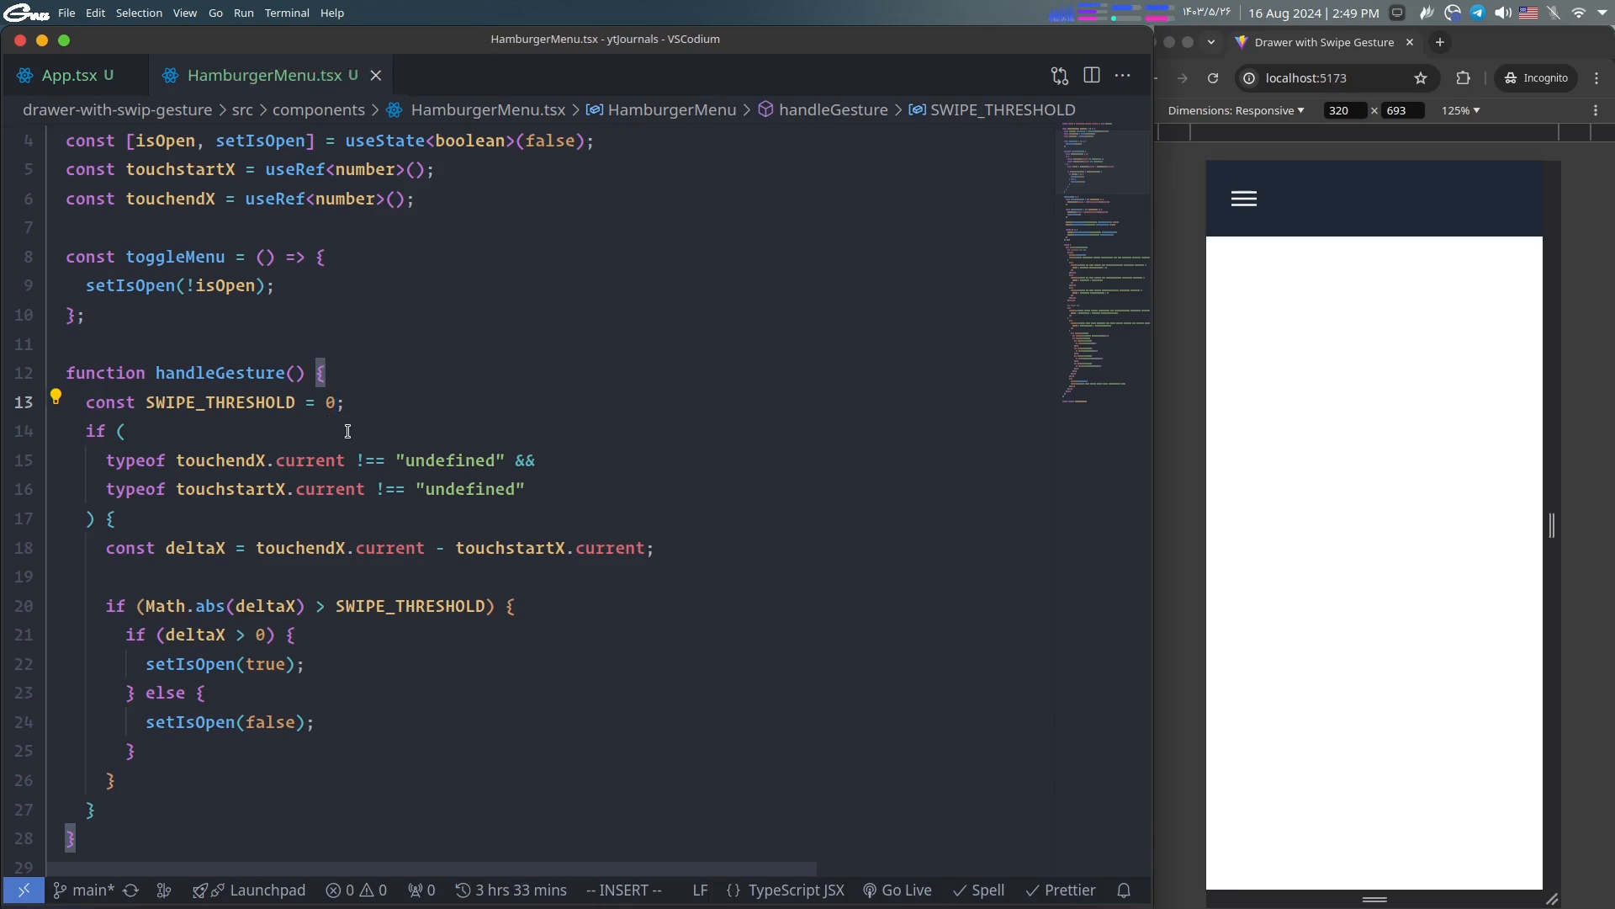
pyautogui.click(1244, 199)
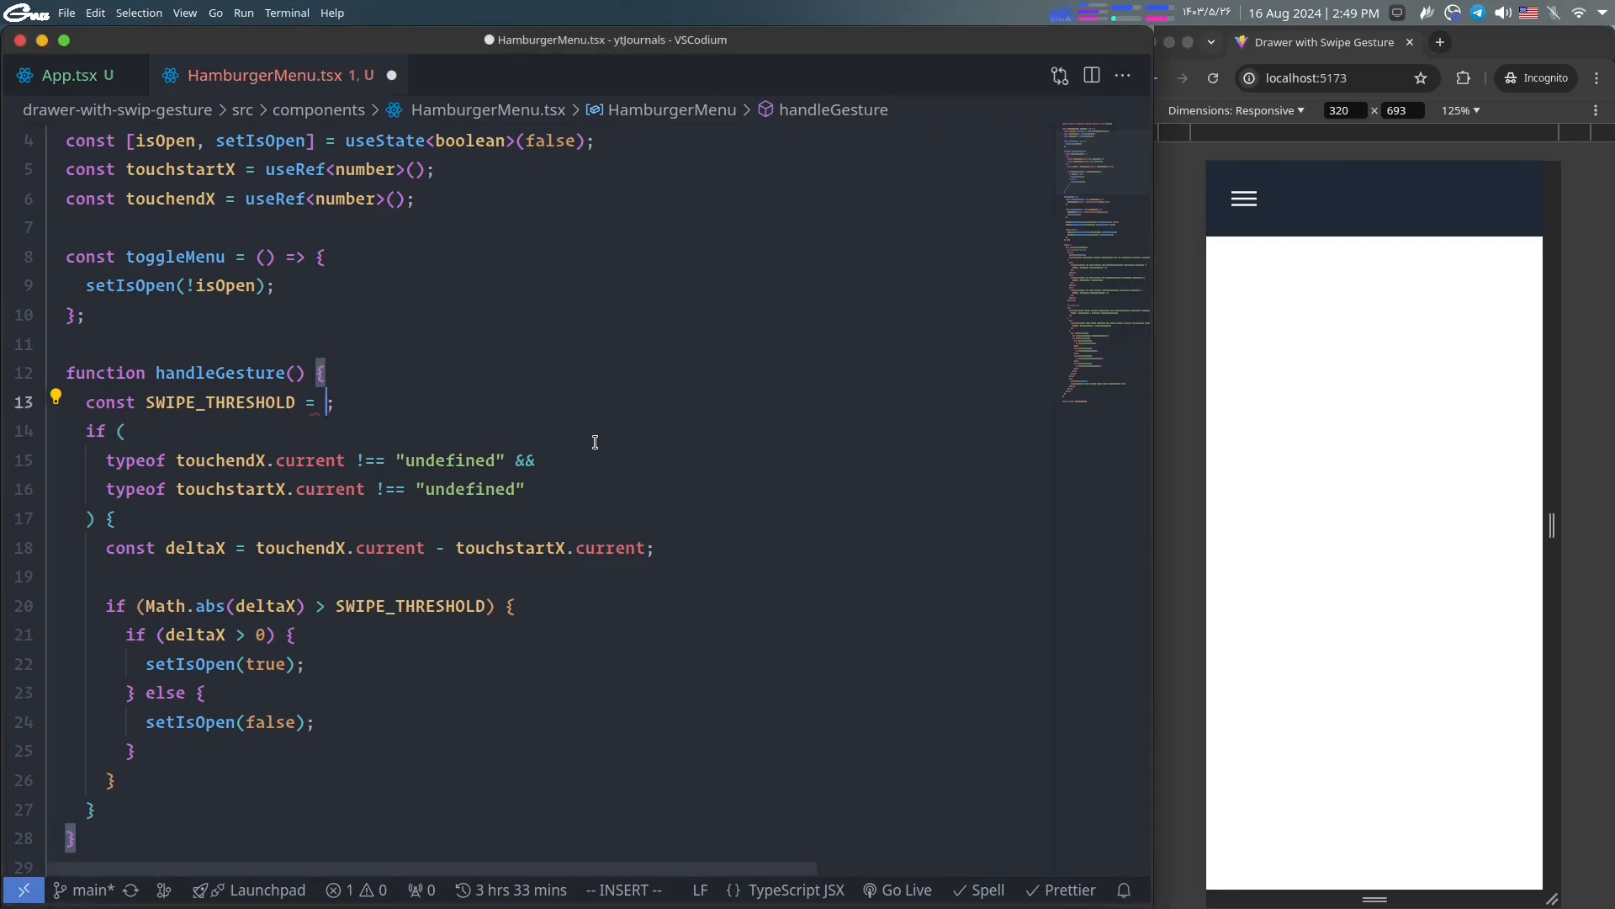
pyautogui.write('50')
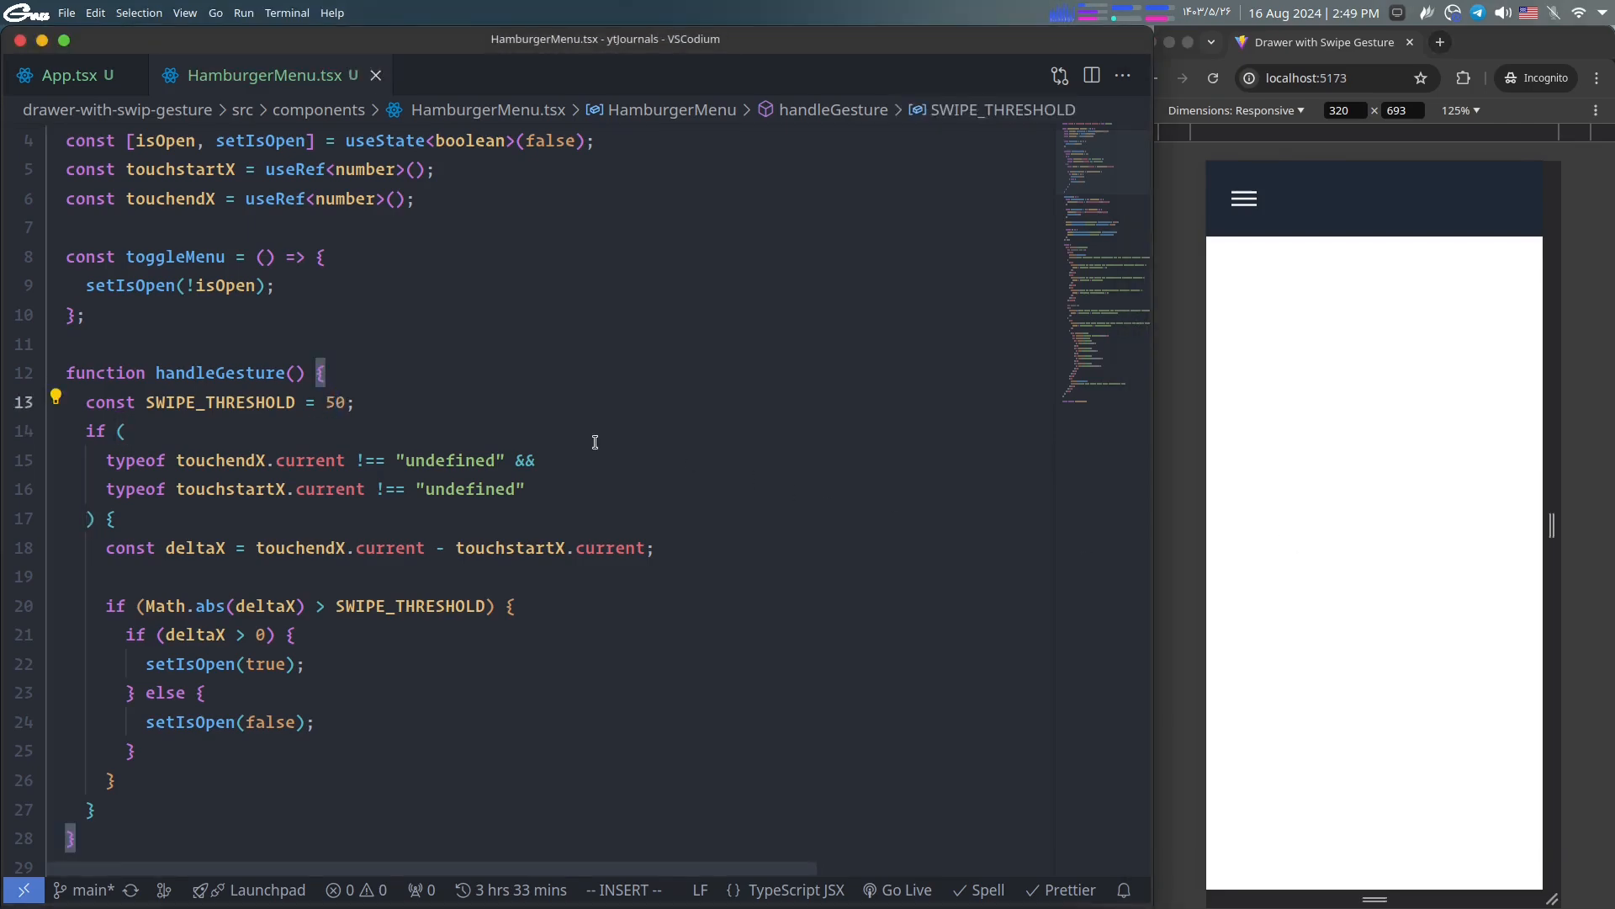
pyautogui.click(381, 42)
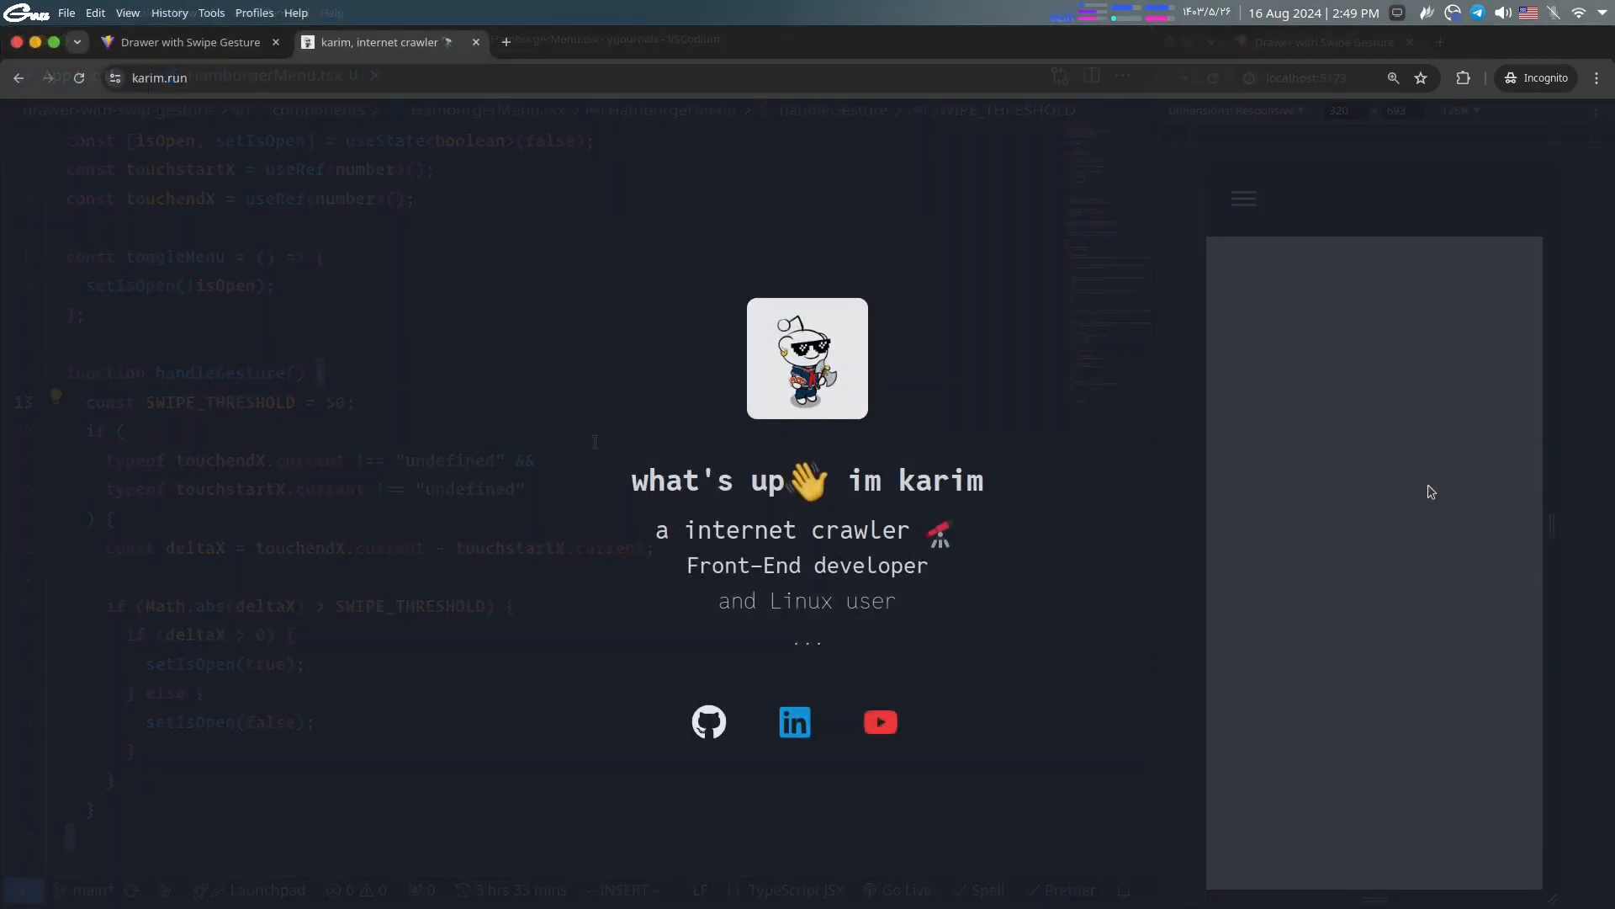